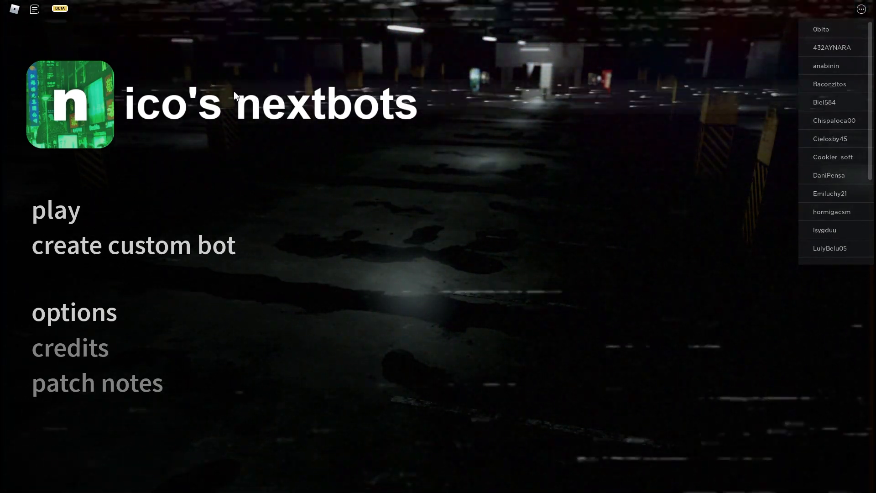
mouse_move(81, 219)
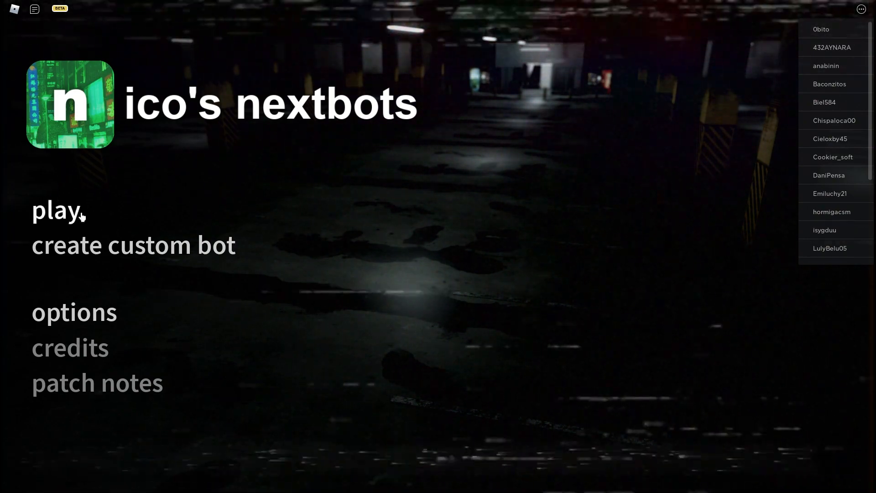
Step: Start playing from the main menu and walk forward into the yellow Backrooms corridors
click(55, 211)
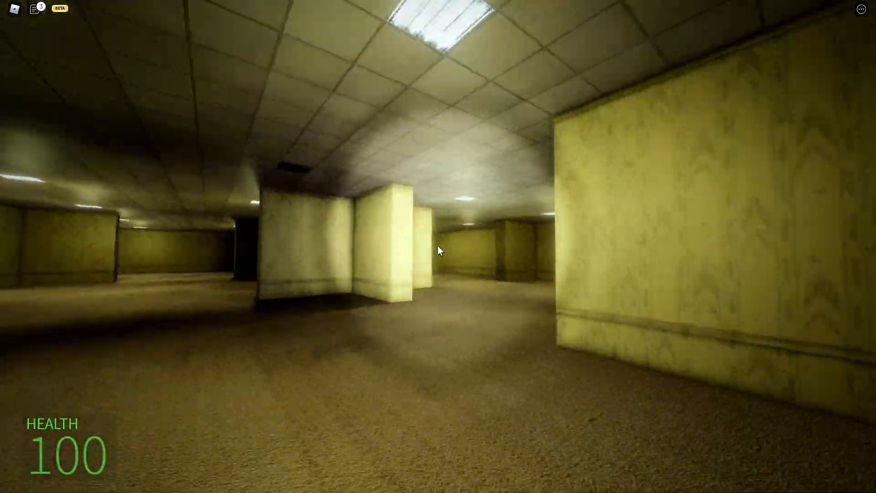
mouse_move(438, 251)
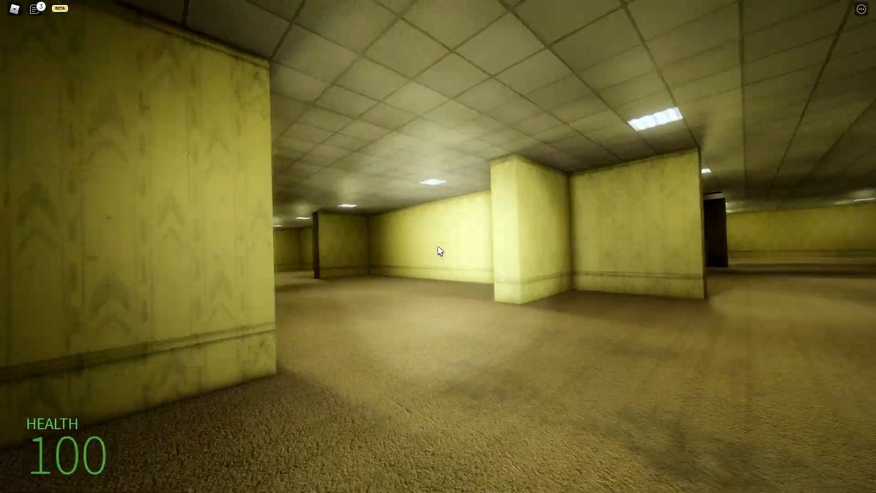
mouse_move(439, 251)
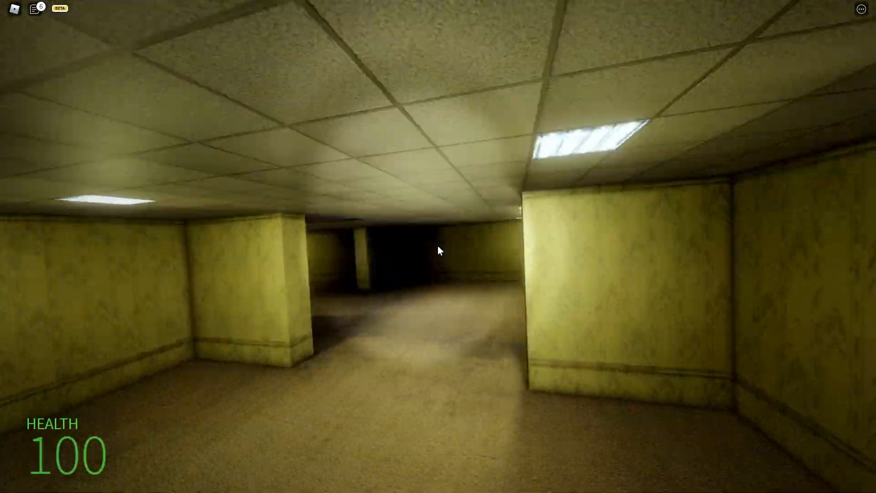
key(w)
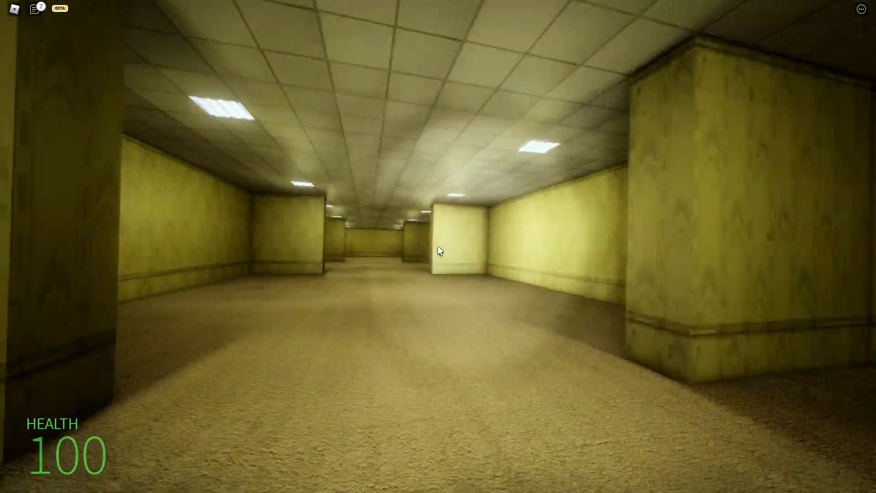